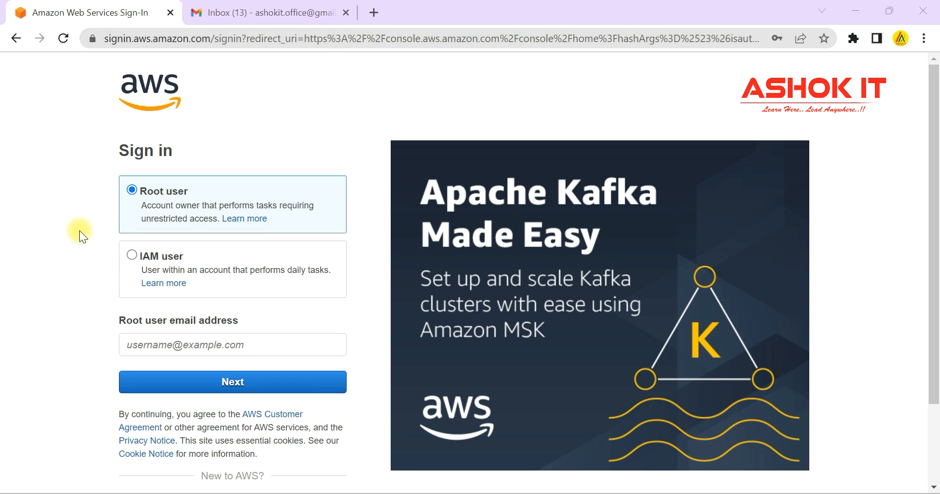
pyautogui.scroll(-3)
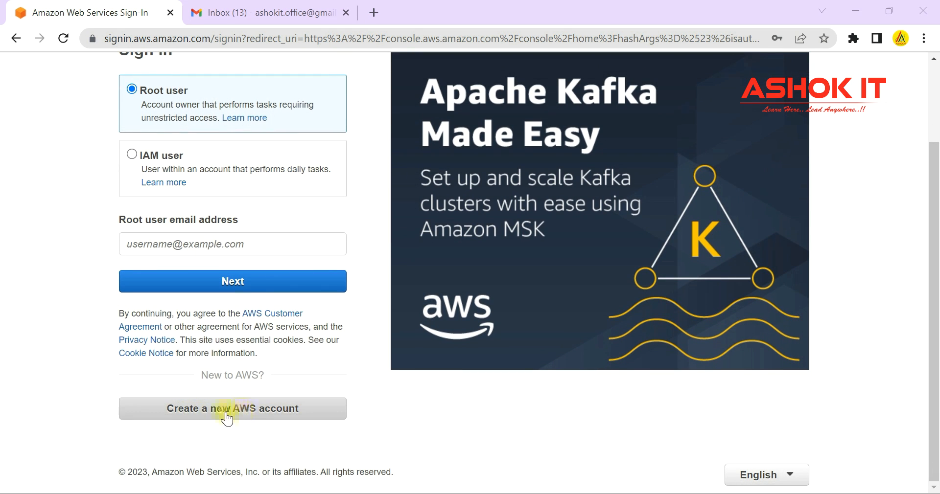
pyautogui.click(232, 408)
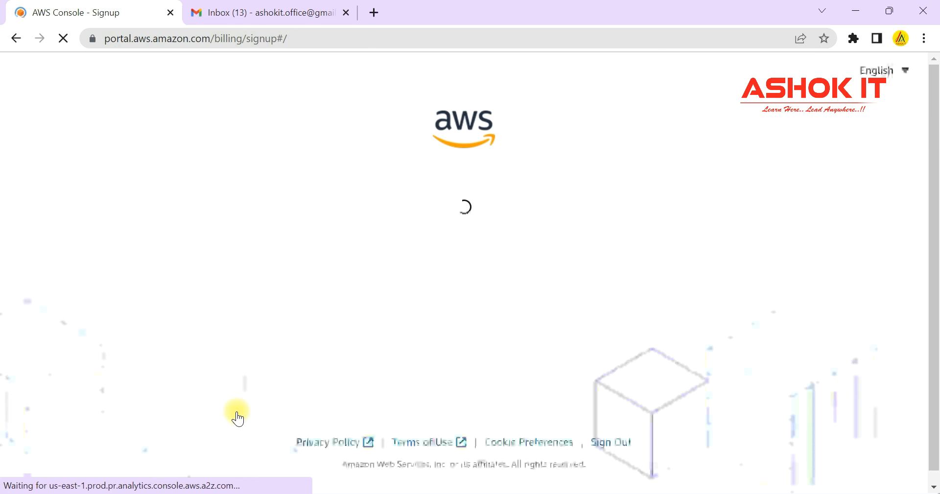
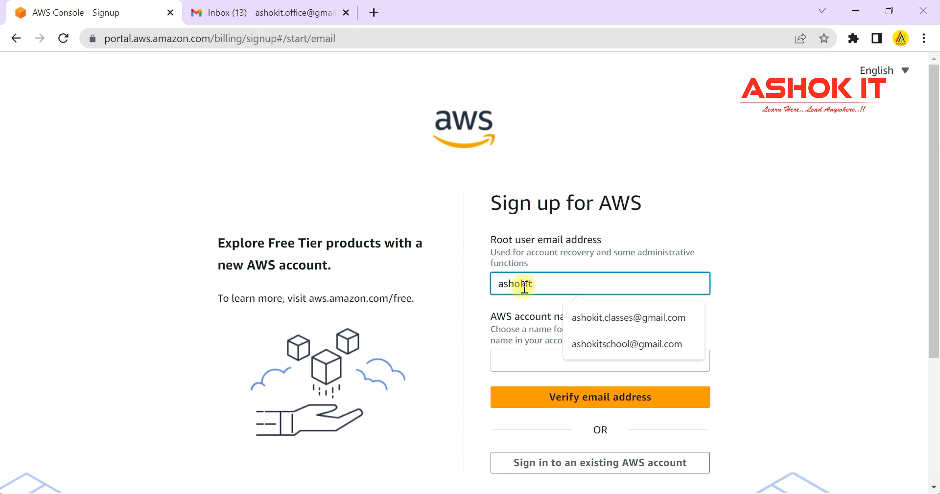
pyautogui.write('Asho')
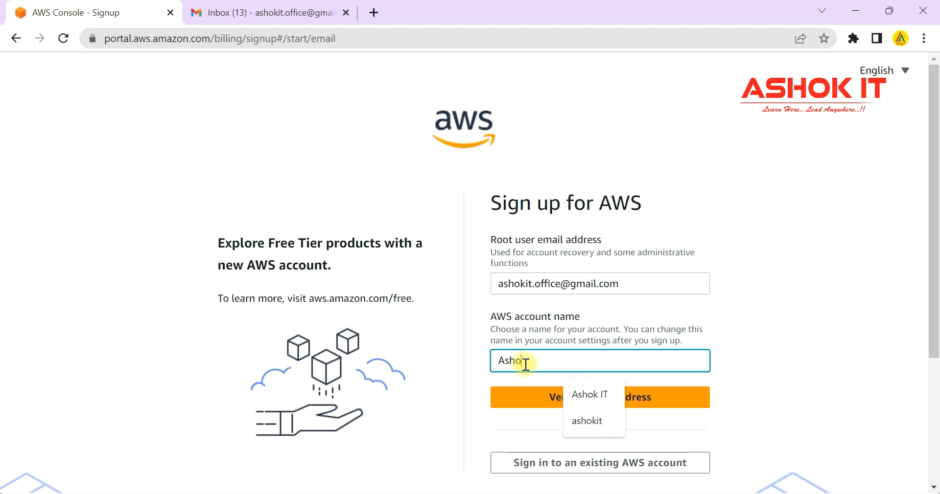
pyautogui.click(589, 394)
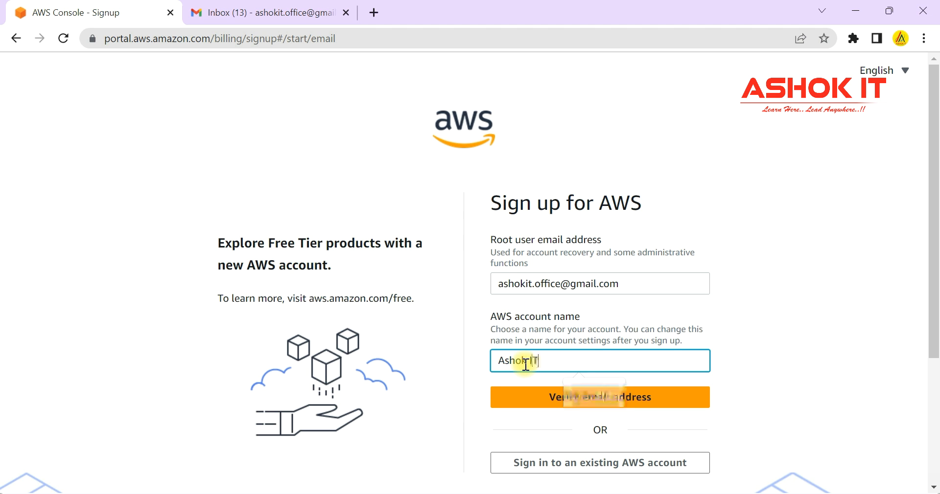
pyautogui.click(599, 397)
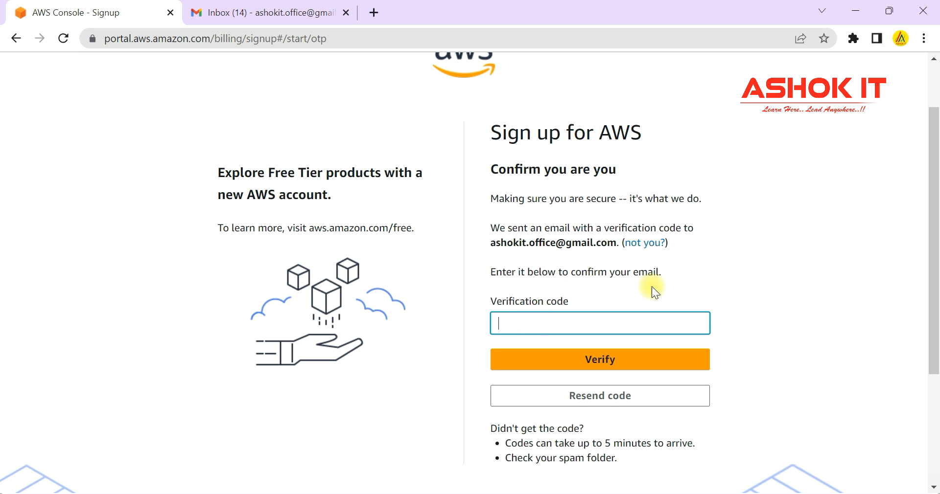
pyautogui.click(264, 13)
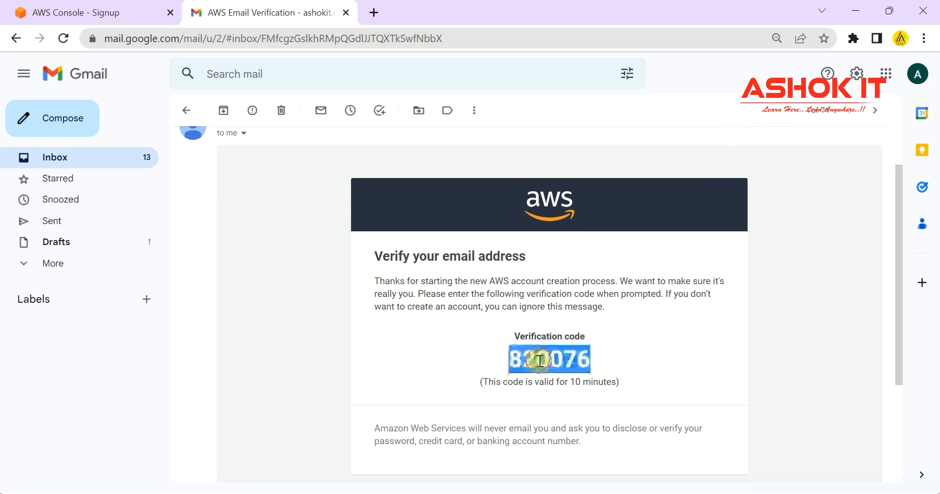
pyautogui.click(72, 12)
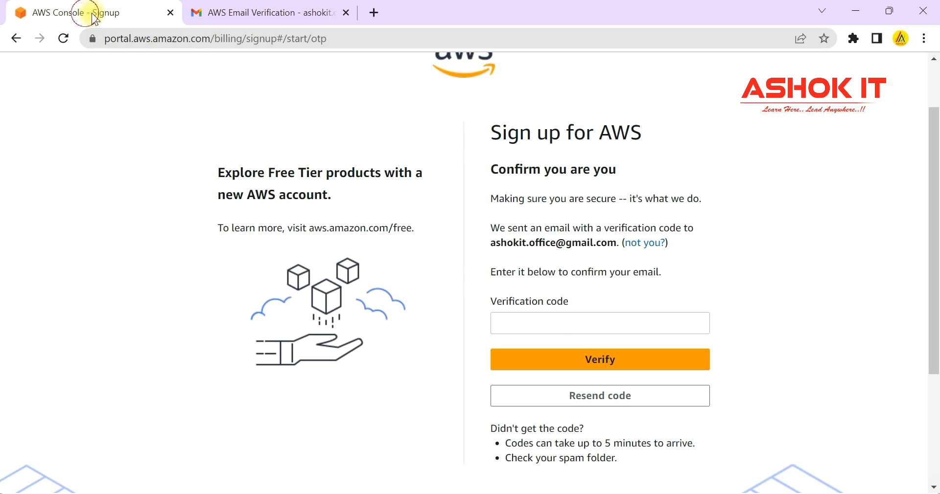
pyautogui.click(264, 13)
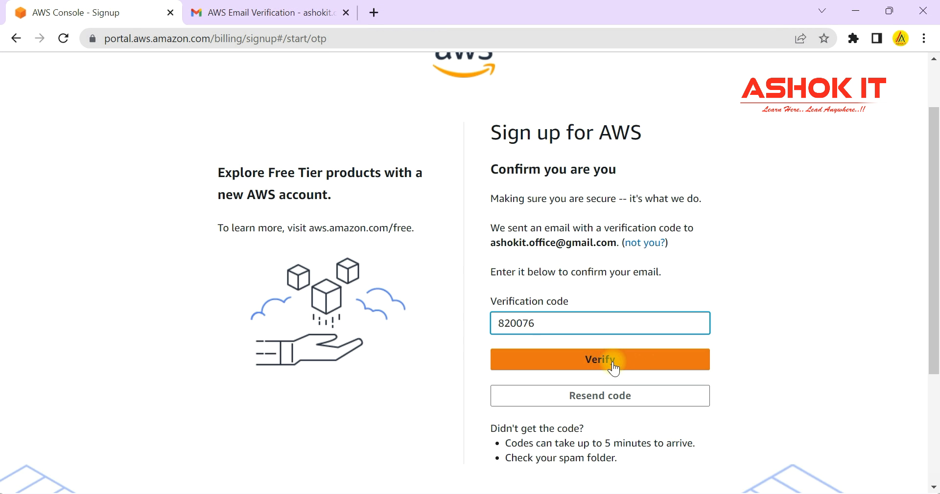
# - Verify the email code, then enter and confirm the root user password
pyautogui.click(599, 359)
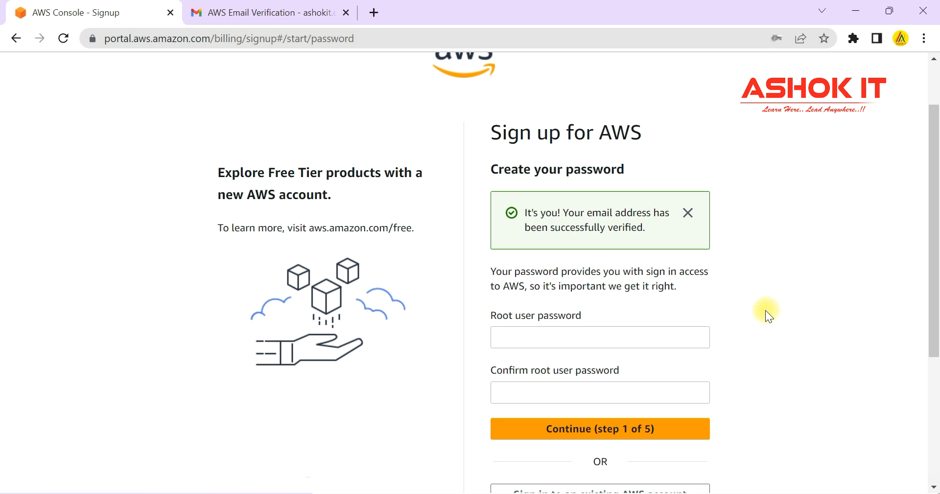
pyautogui.click(599, 337)
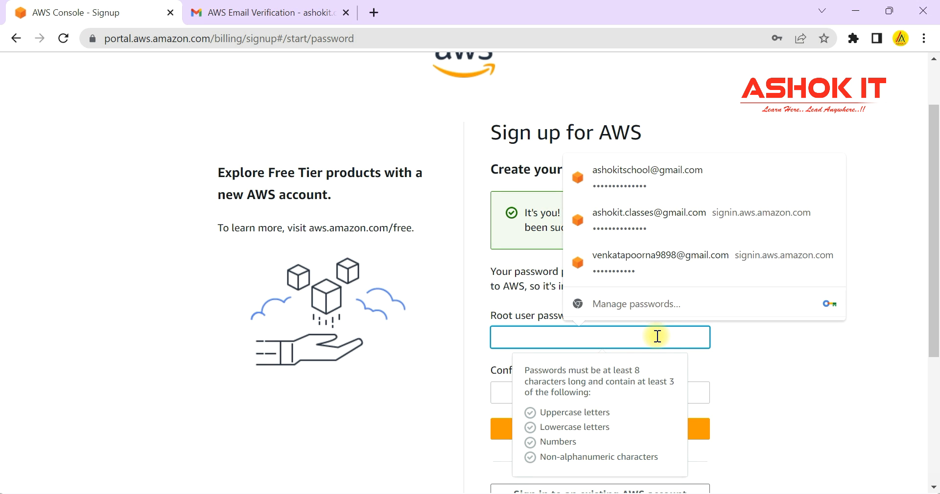
pyautogui.write('•••')
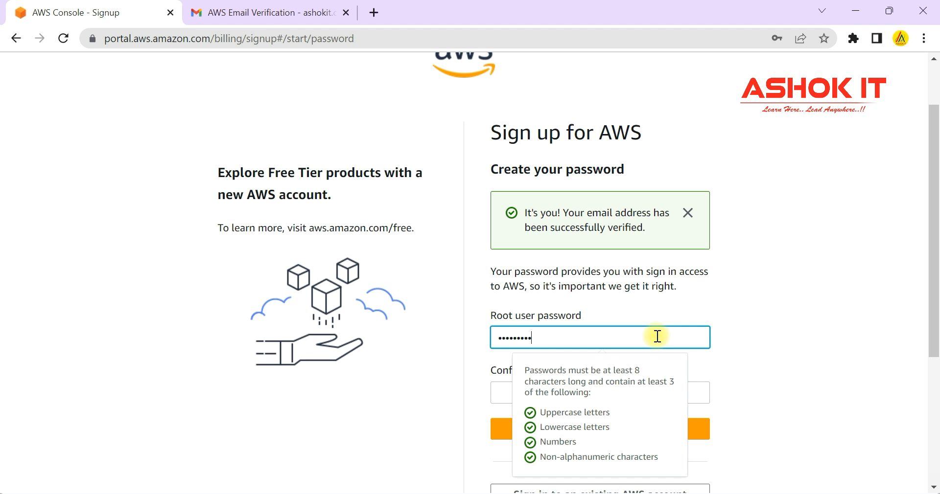
pyautogui.write('••••••')
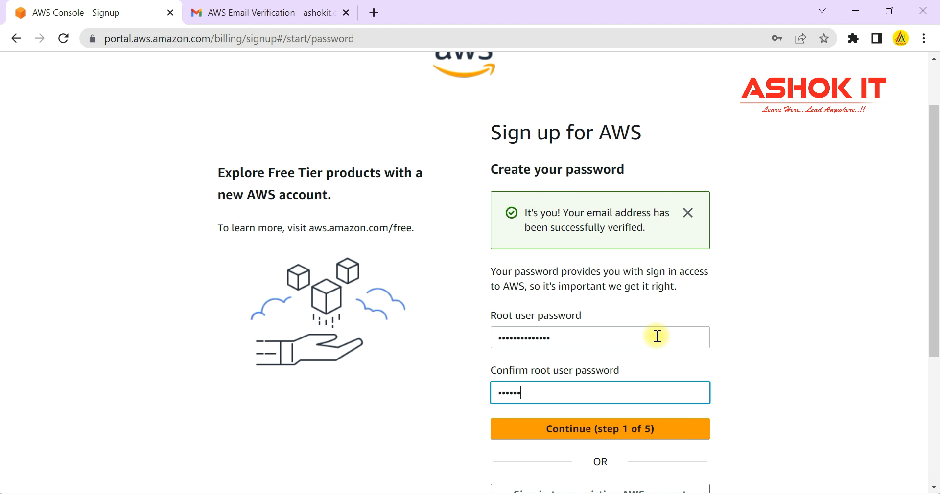
pyautogui.scroll(-3)
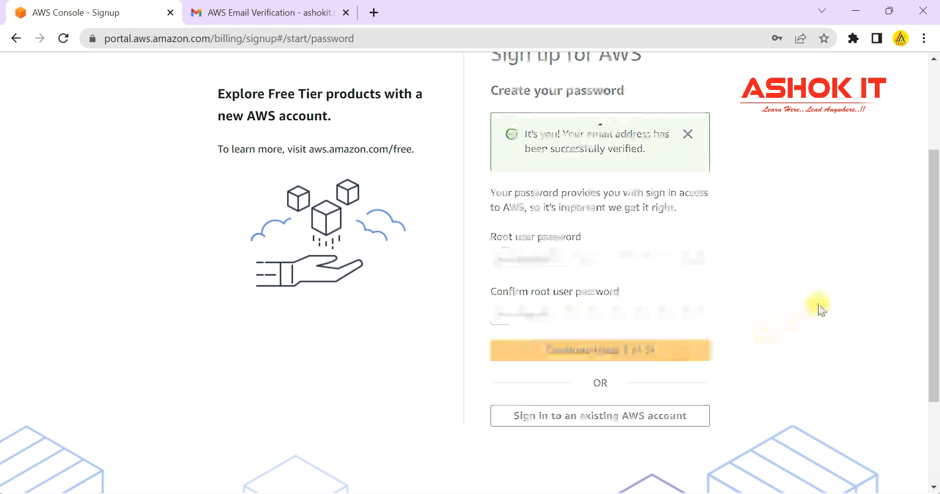
# - Submit Personal contact details for 'Ashok' with a Hyderabad, Telangana 500016 address and the Customer Agreement accepted
pyautogui.click(599, 350)
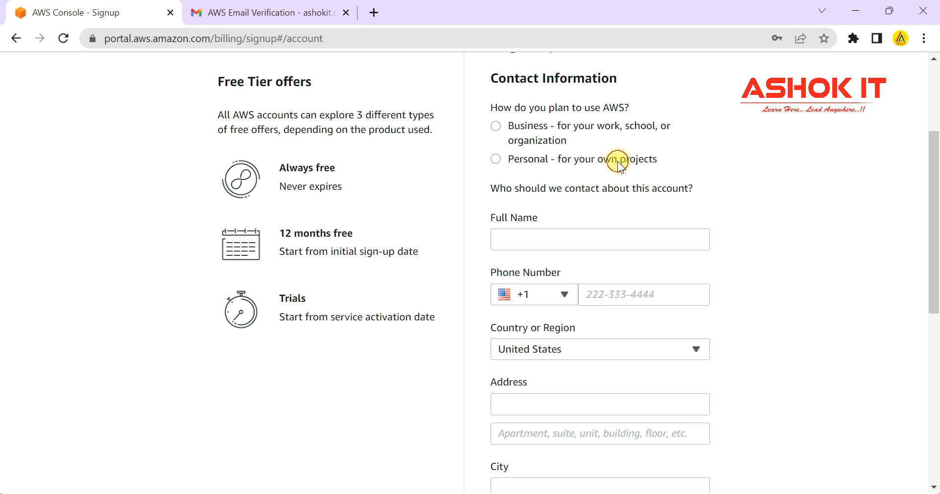
pyautogui.click(495, 158)
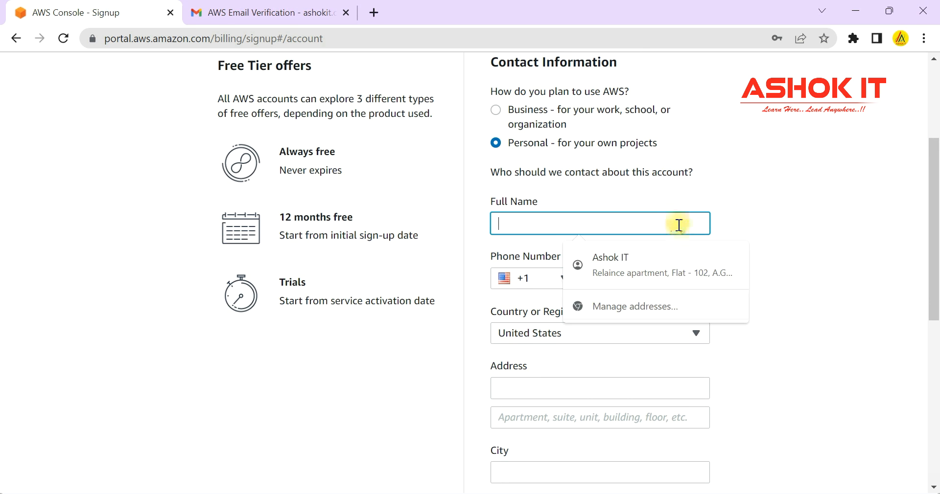
pyautogui.write('Ashok')
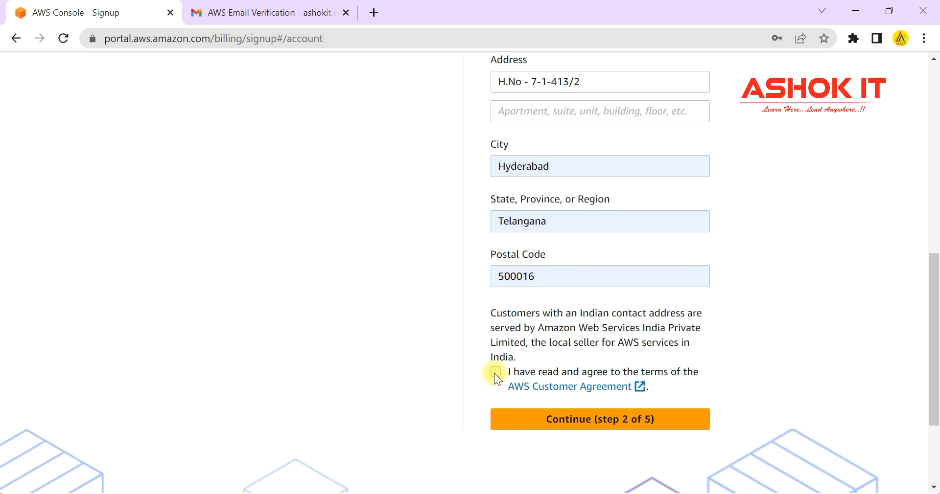
pyautogui.click(495, 372)
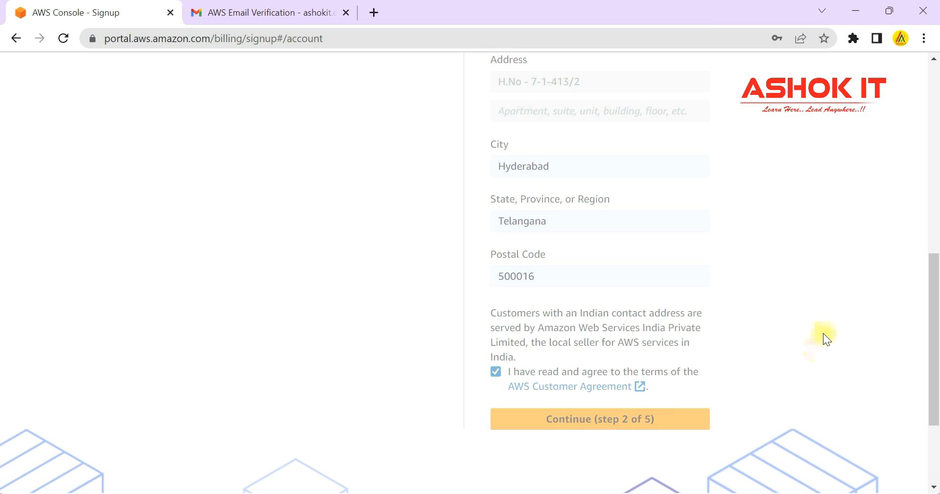
pyautogui.click(598, 419)
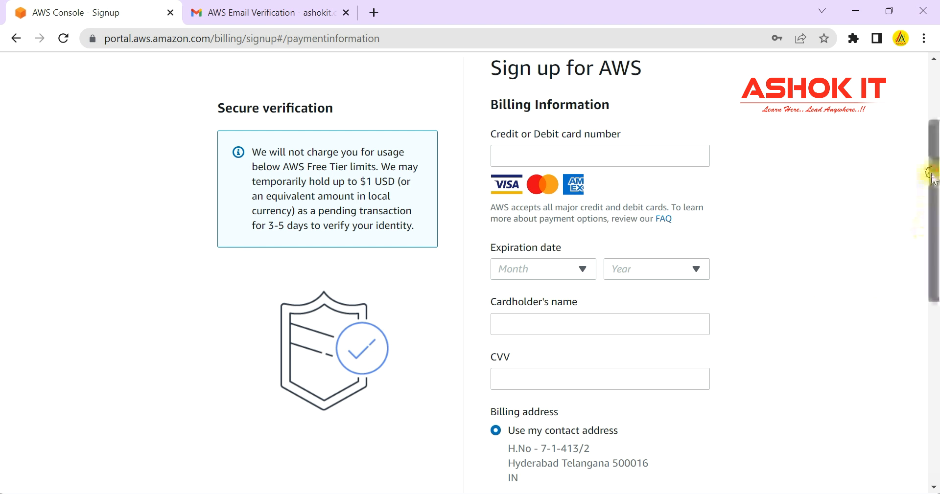
# - Submit the card details with the contact billing address and PAN No, and complete the bank OTP for the ₹2.00 charge
pyautogui.scroll(-3)
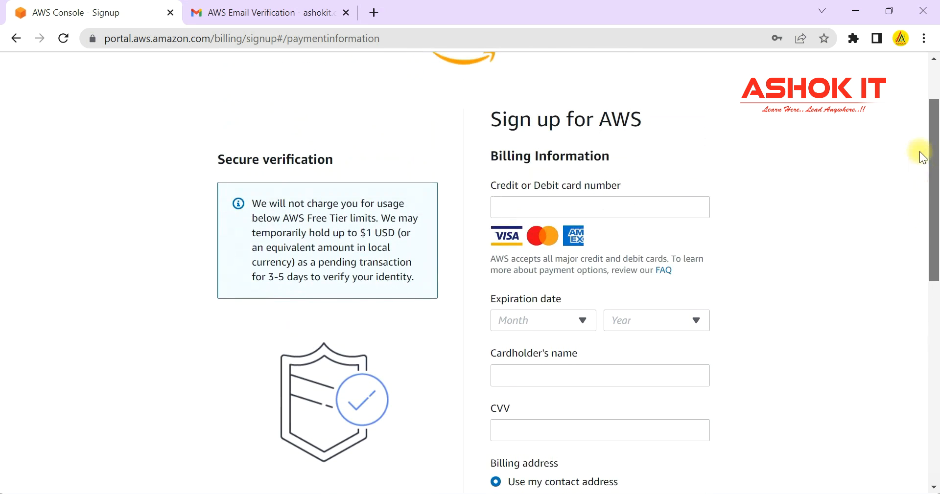
pyautogui.scroll(-3)
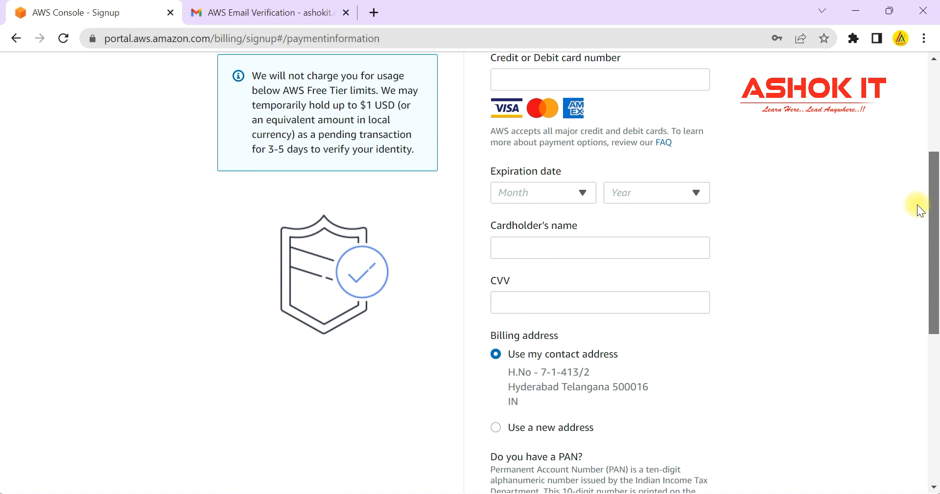
pyautogui.moveTo(890, 483)
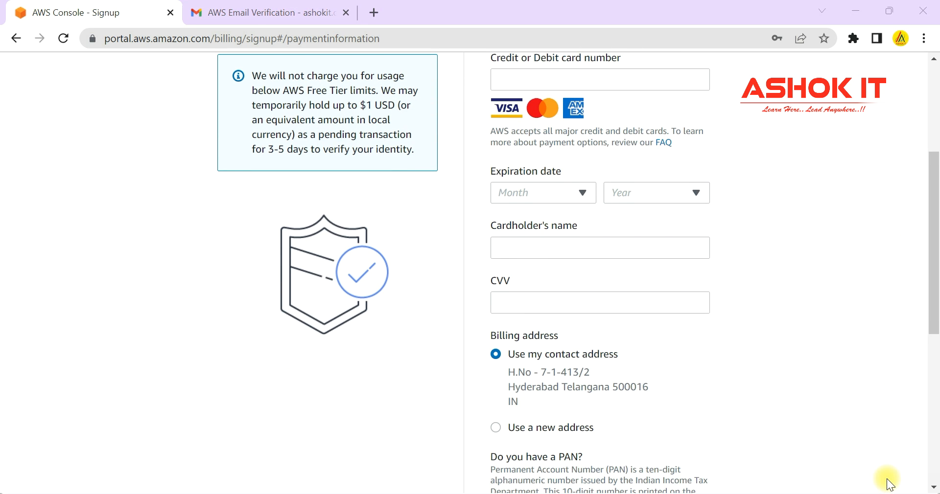
pyautogui.scroll(-3)
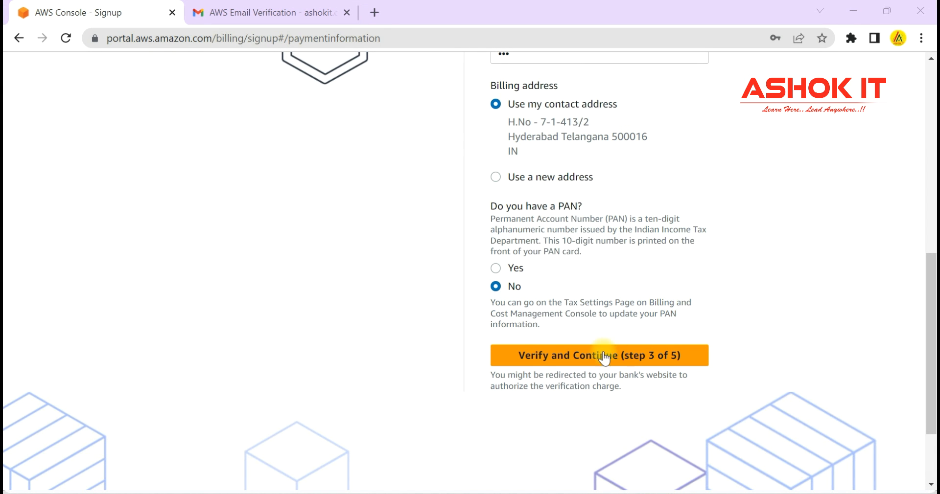
pyautogui.click(599, 355)
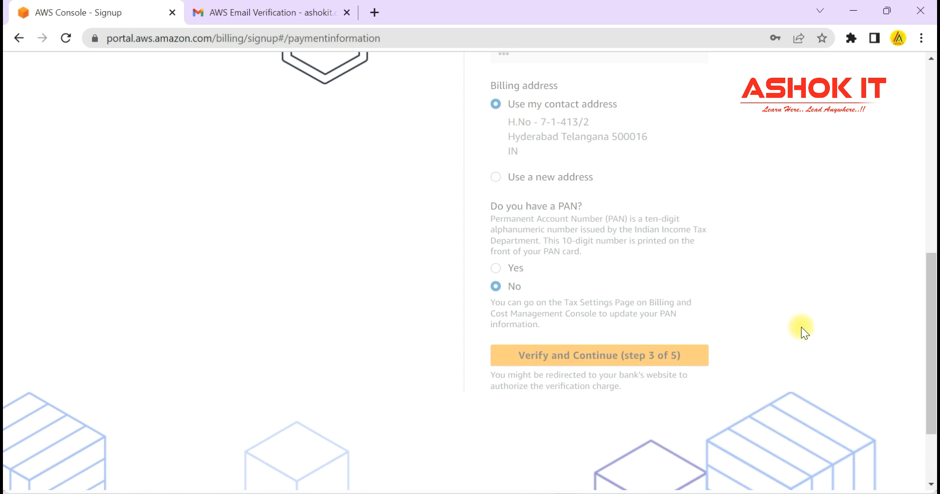
pyautogui.click(598, 355)
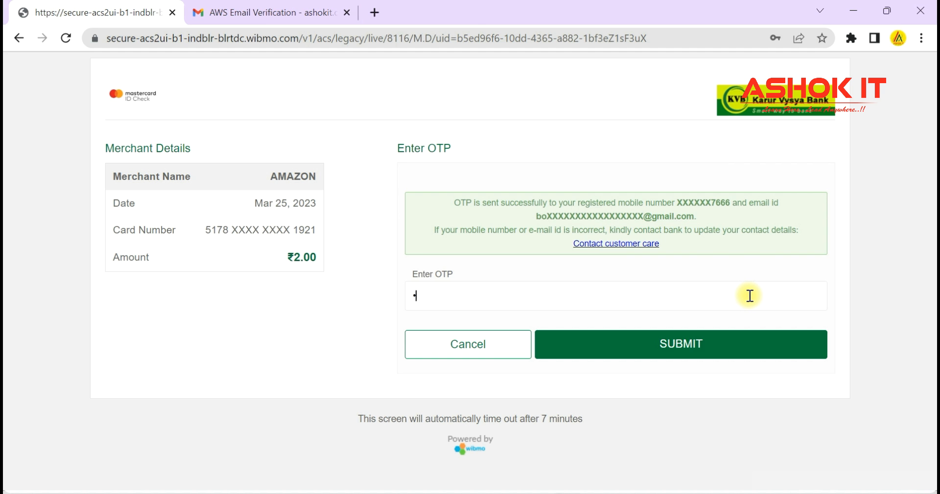
pyautogui.click(680, 344)
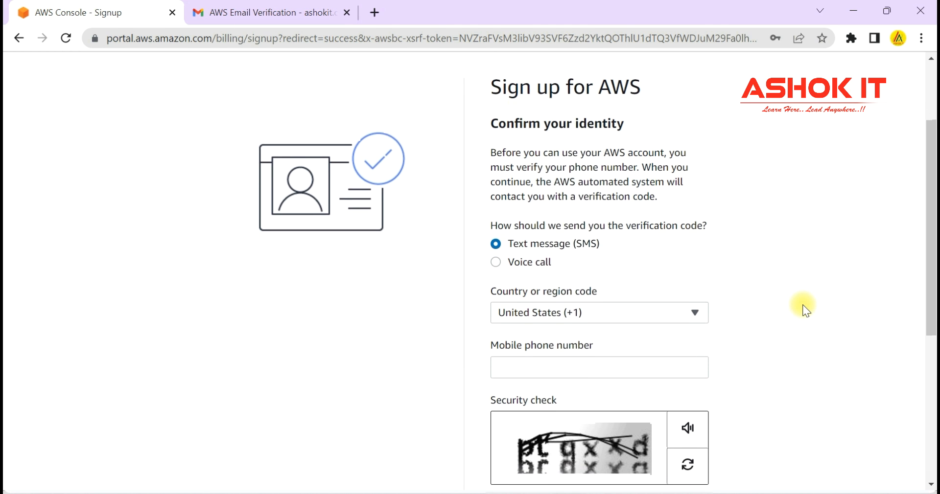
# - Verify an India (+91) mobile number by text message, entering the captcha and the received SMS code
pyautogui.scroll(-3)
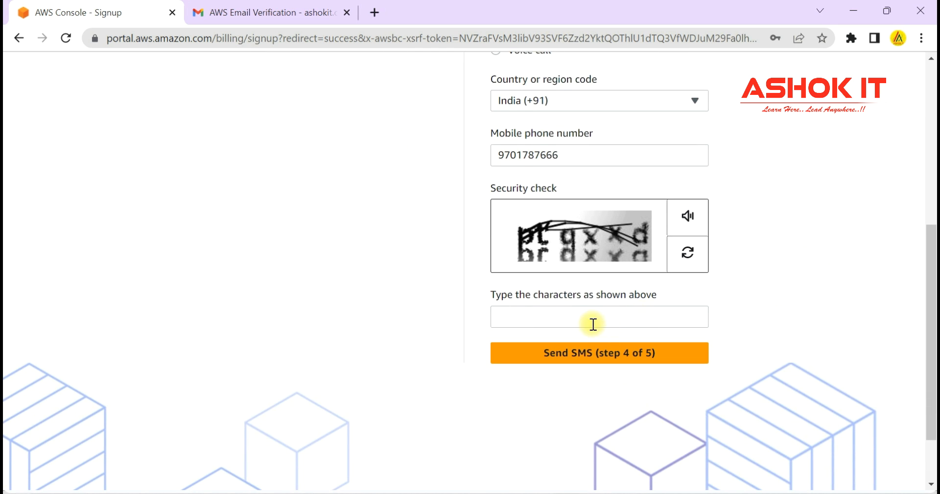
pyautogui.write('pt')
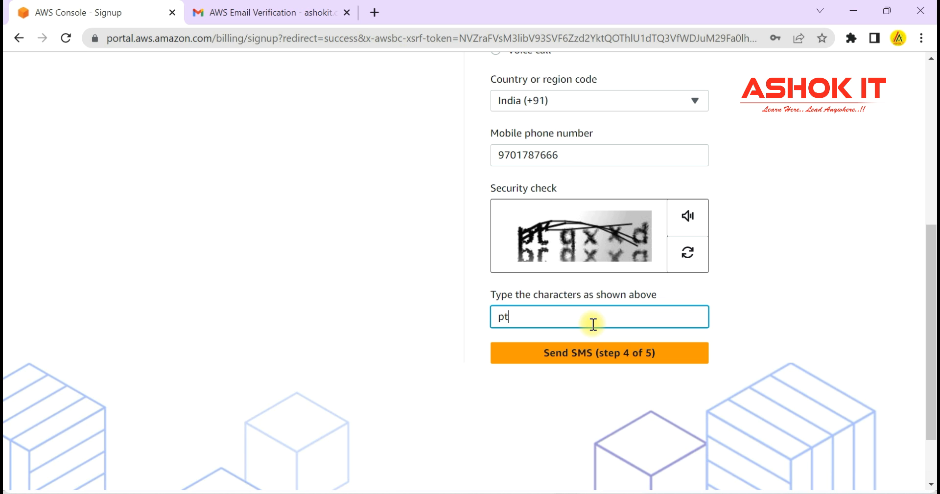
pyautogui.click(598, 353)
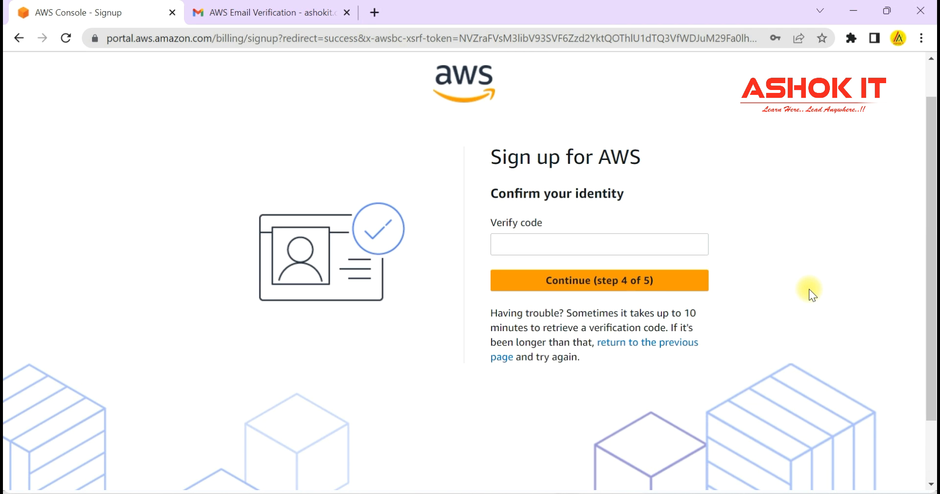
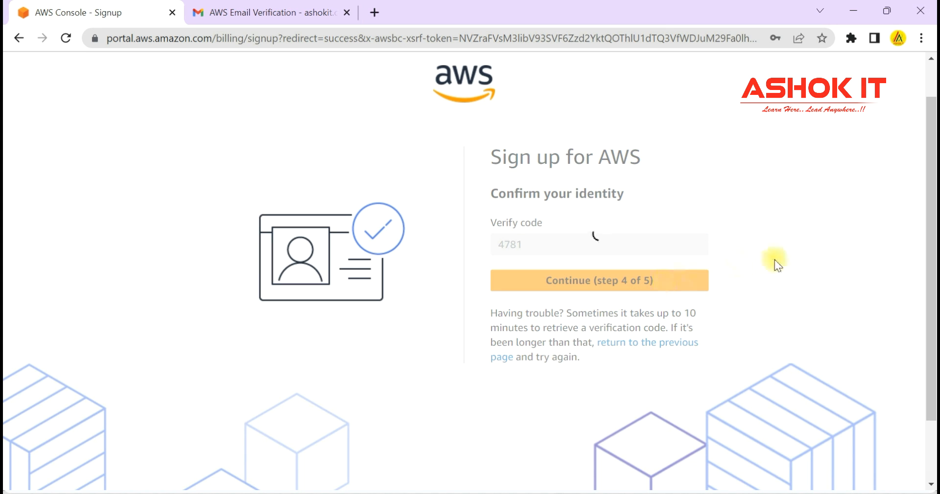
pyautogui.click(598, 280)
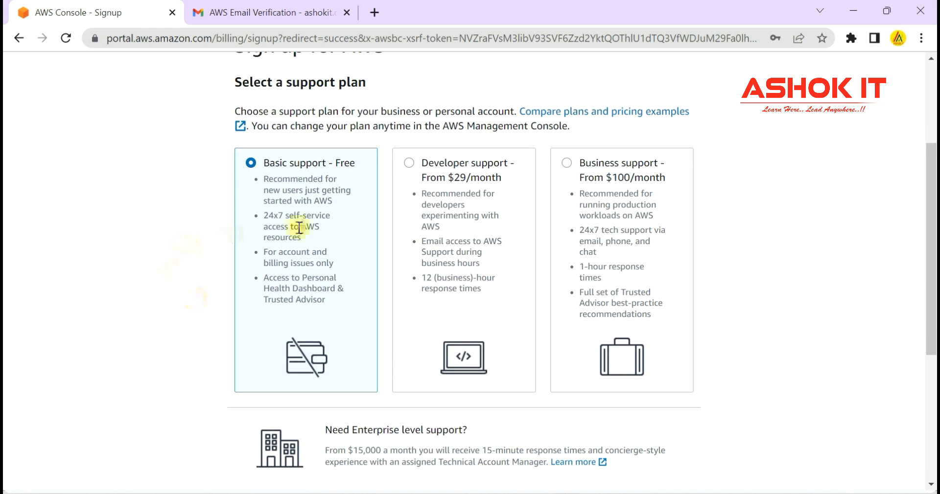
# - Complete sign-up on the Basic support - Free plan and continue to the AWS Management Console
pyautogui.scroll(-3)
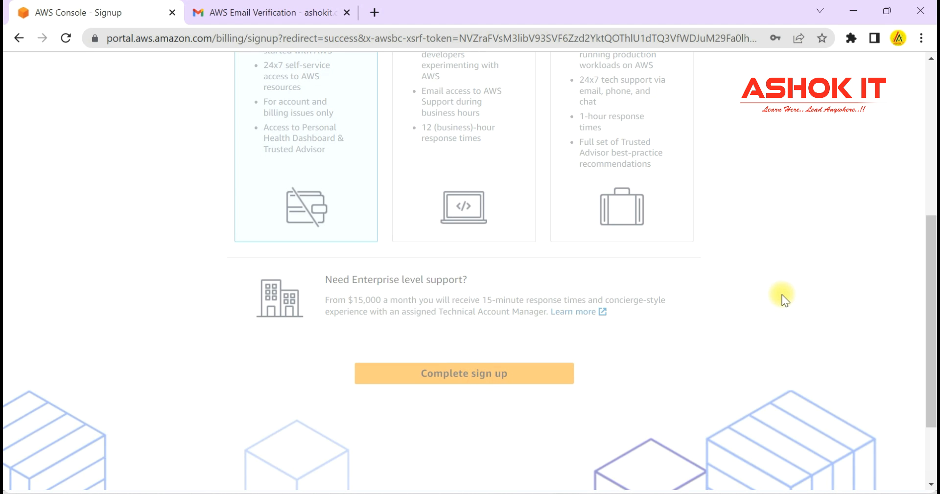
pyautogui.click(463, 373)
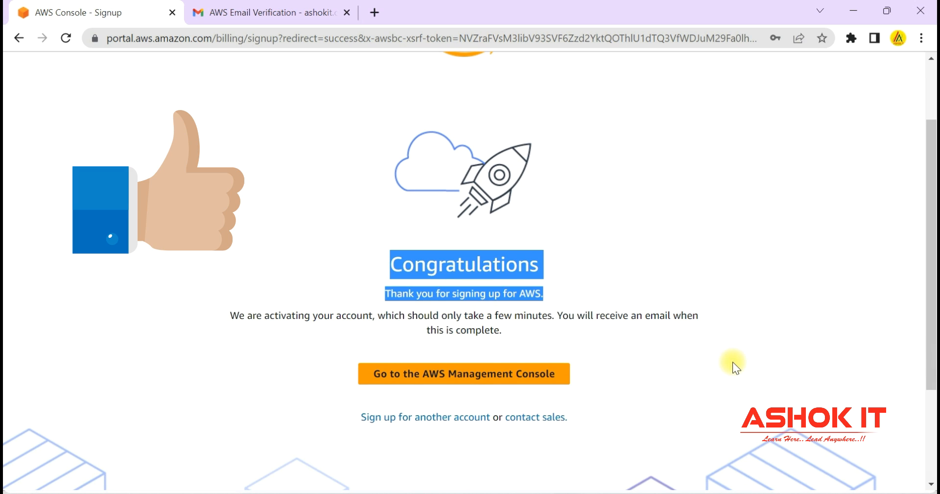
pyautogui.click(463, 373)
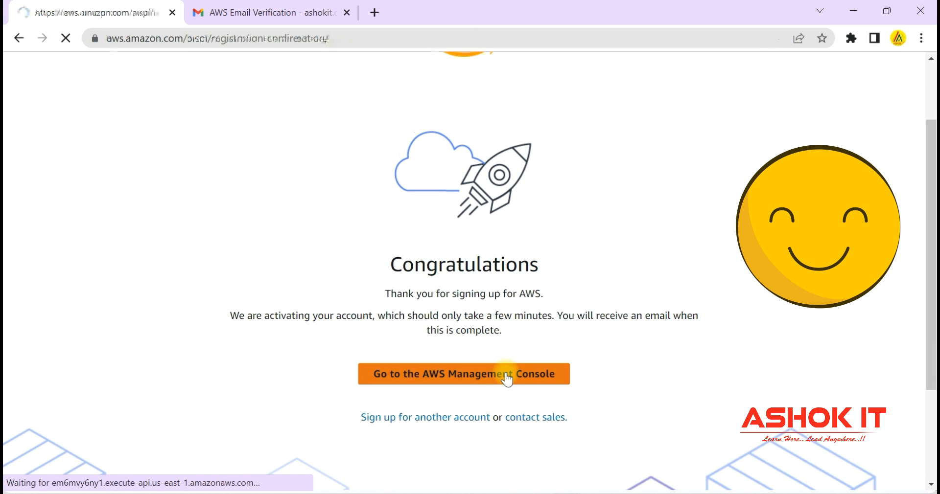
pyautogui.click(463, 374)
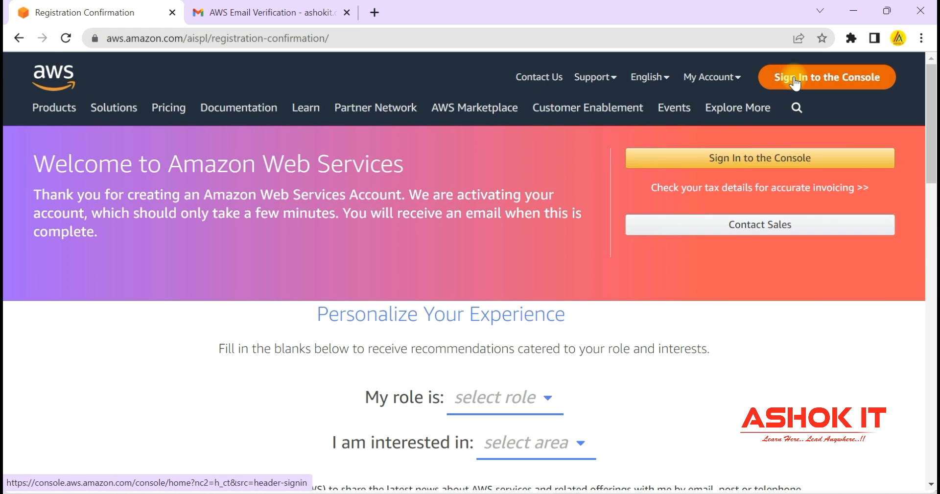
pyautogui.click(826, 76)
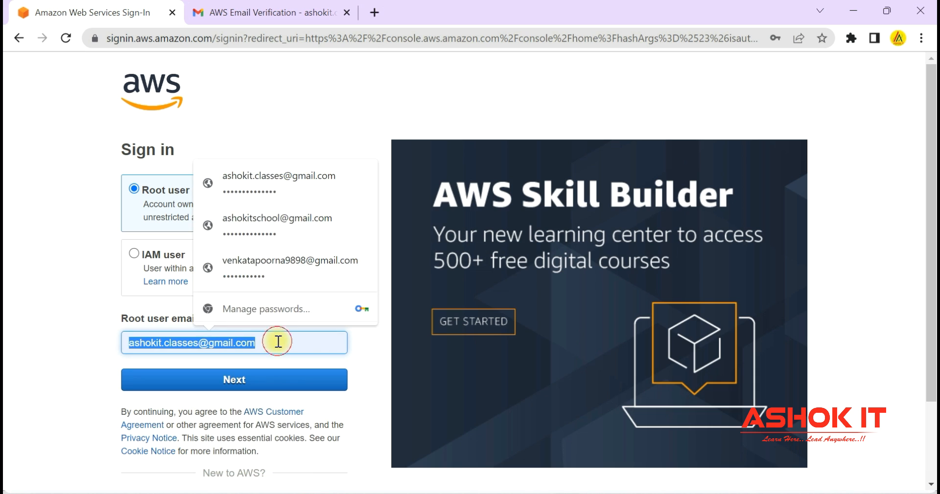
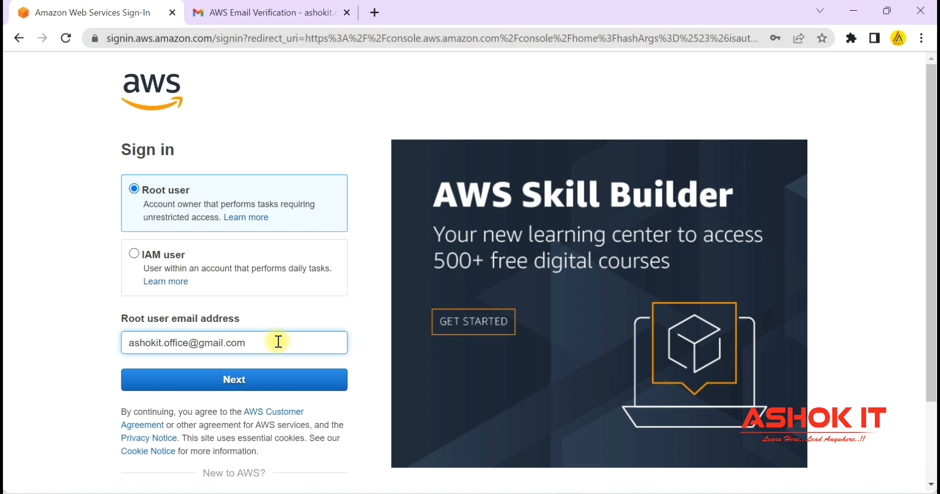
pyautogui.click(233, 378)
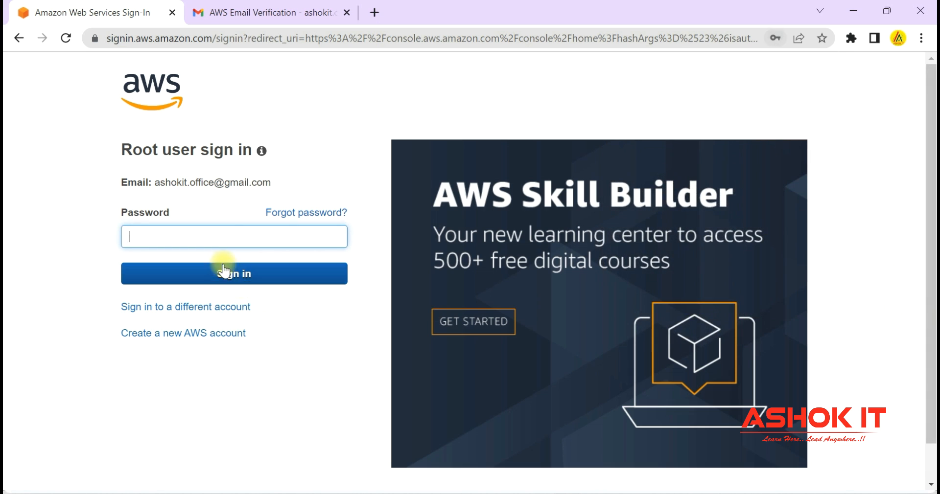
pyautogui.click(234, 273)
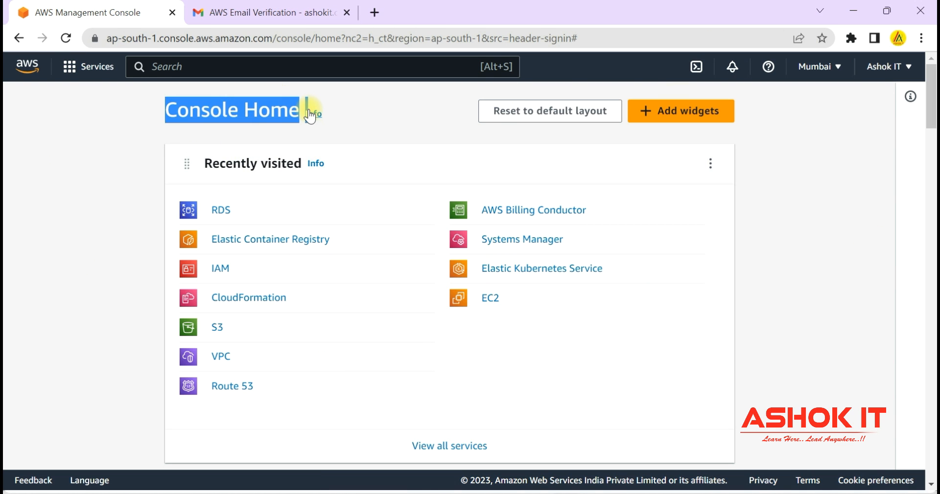
pyautogui.click(884, 66)
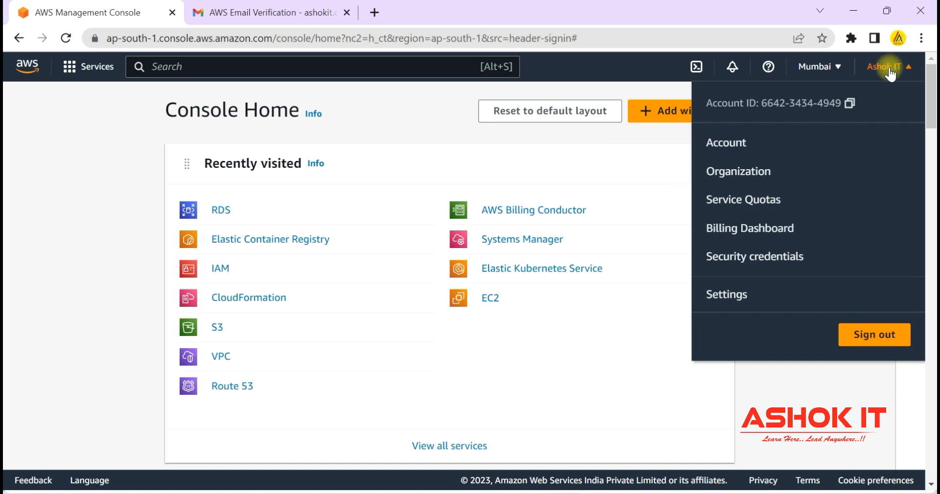
pyautogui.moveTo(754, 257)
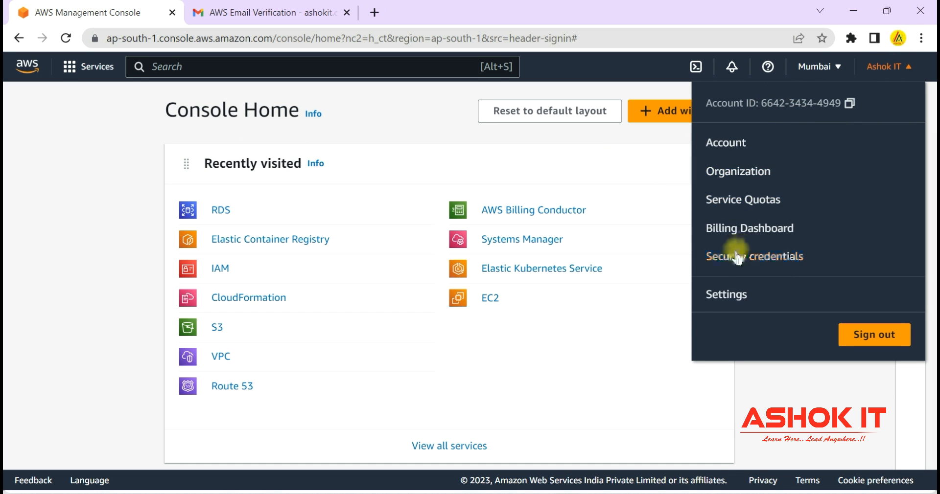